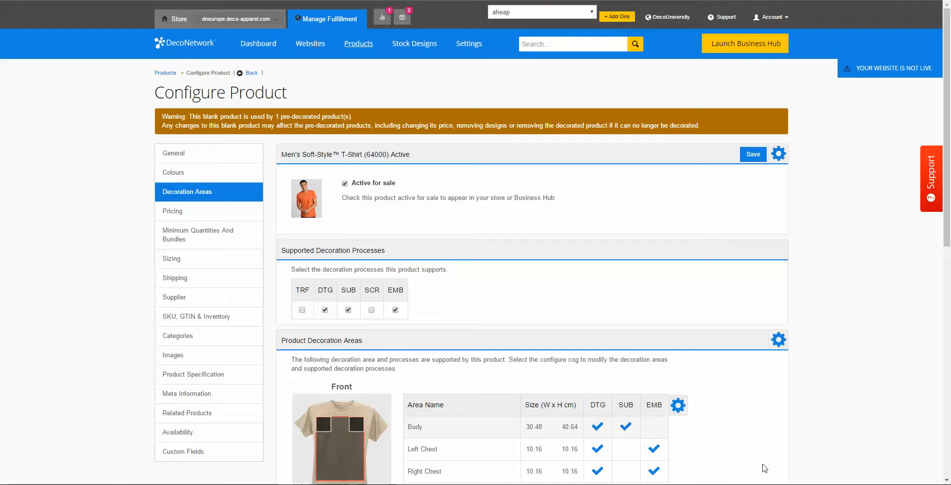
mouse_move(744, 229)
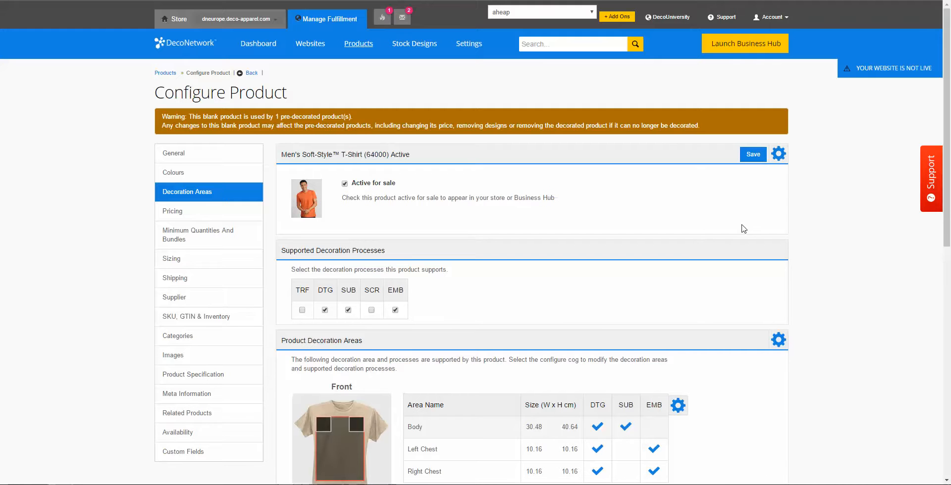
Step: Bring up the Front view's Configure Product View dialog listing Body, Left Chest and Right Chest
scroll("down", 3)
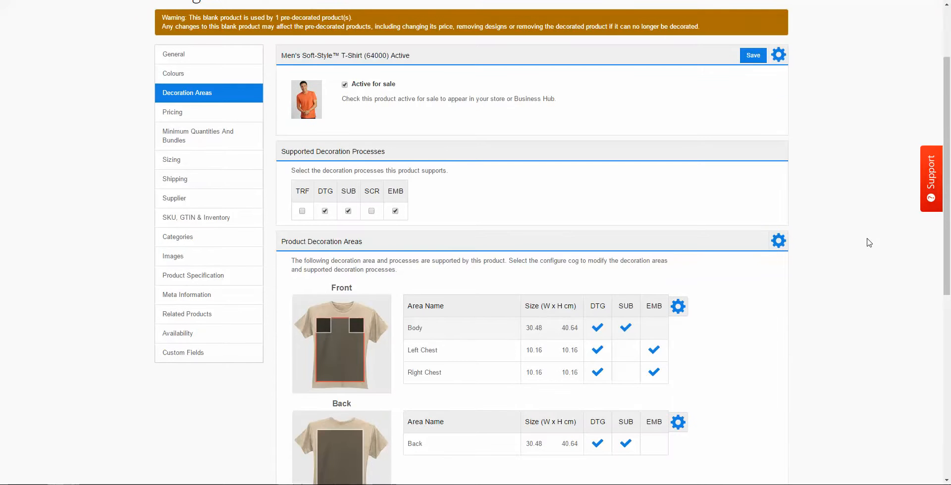
scroll("down", 3)
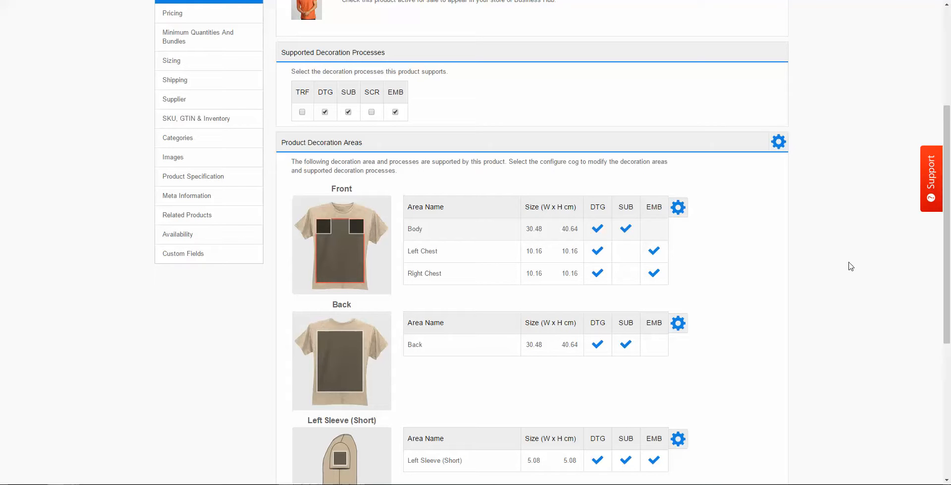
scroll("up", 3)
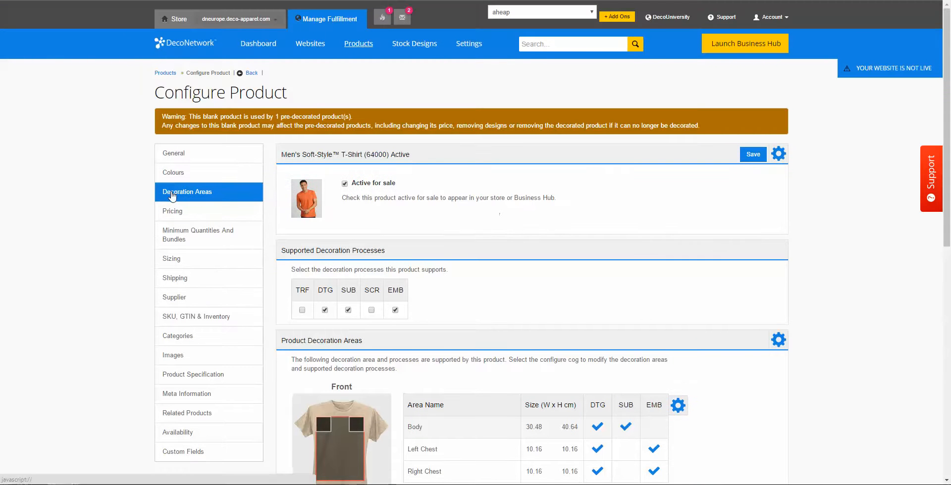
scroll("down", 3)
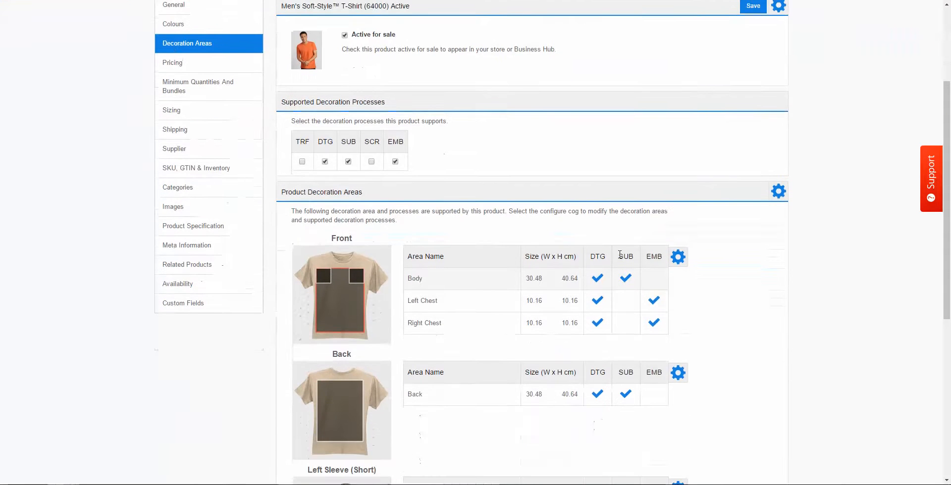
scroll("down", 3)
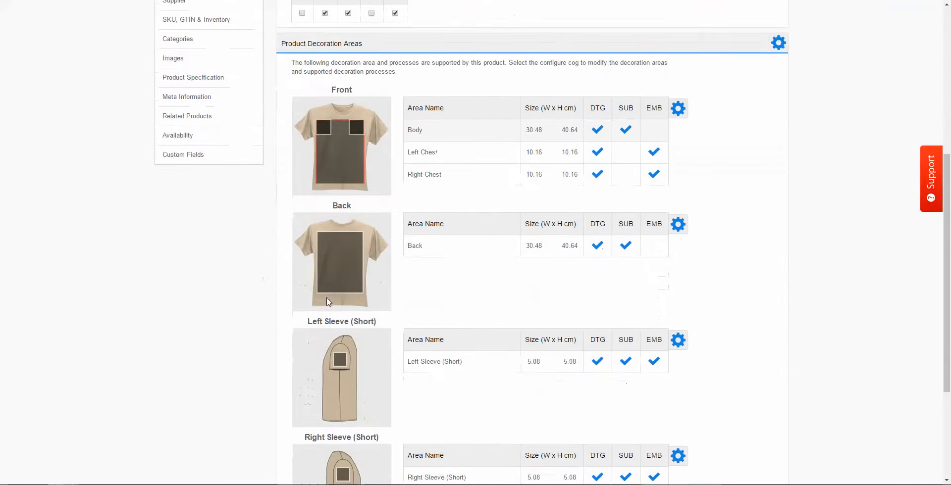
scroll("up", 3)
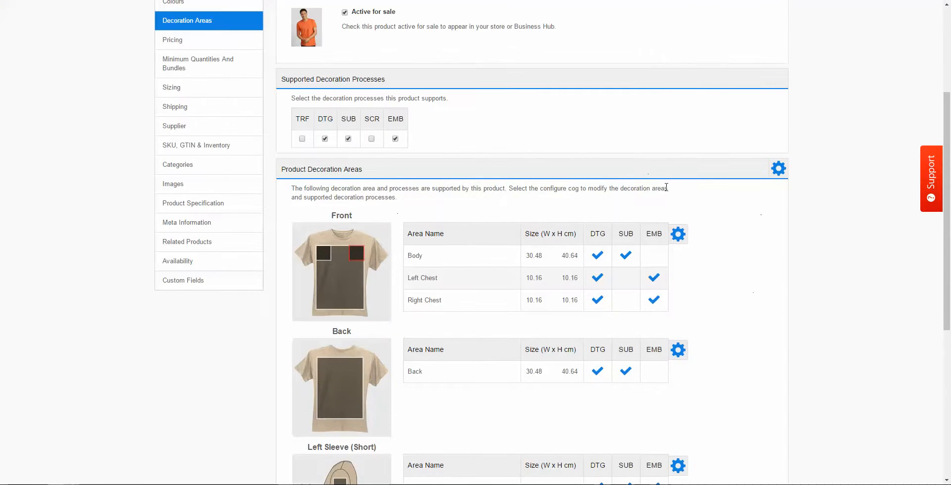
left_click(678, 234)
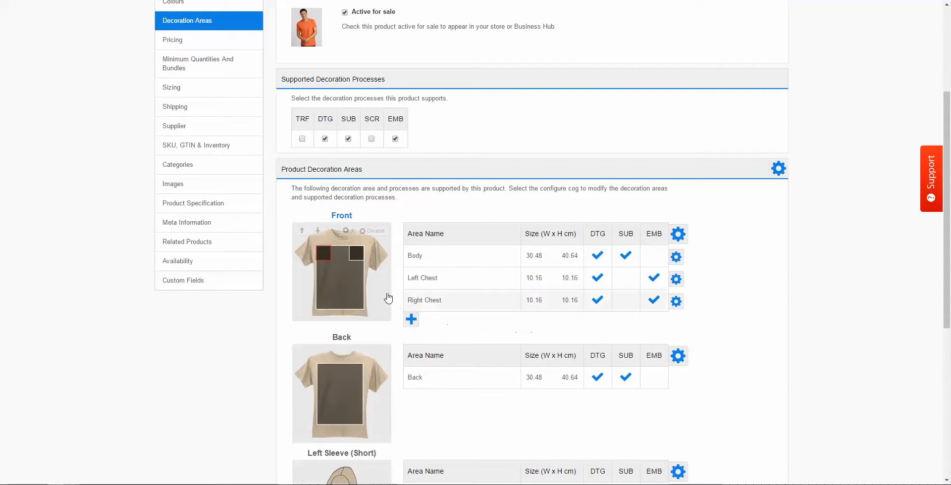
left_click(677, 233)
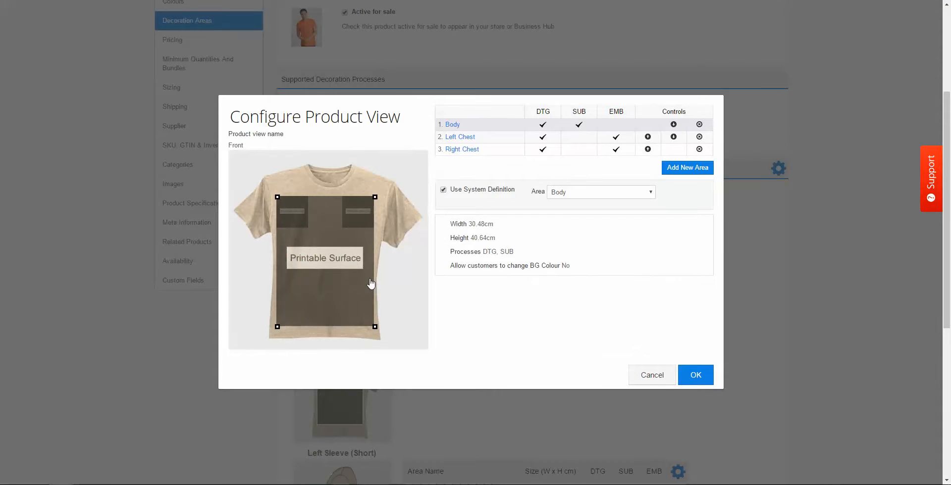
mouse_move(684, 176)
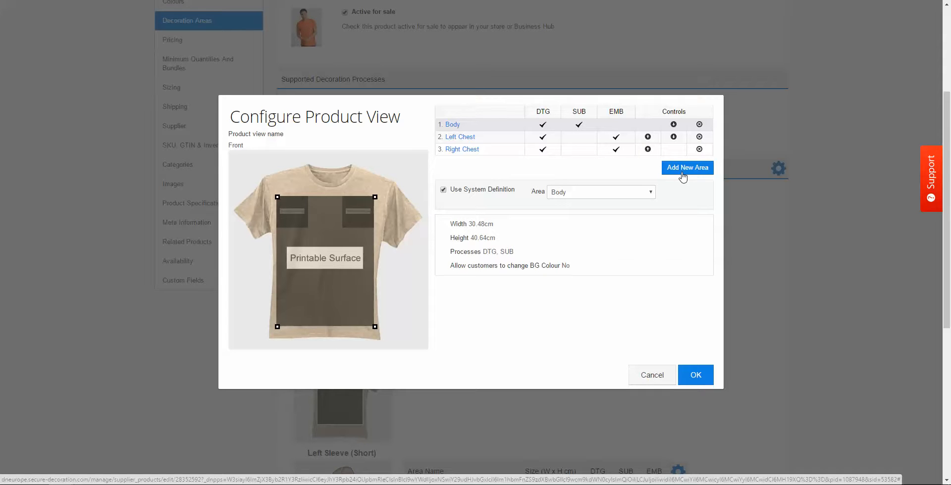
mouse_move(353, 230)
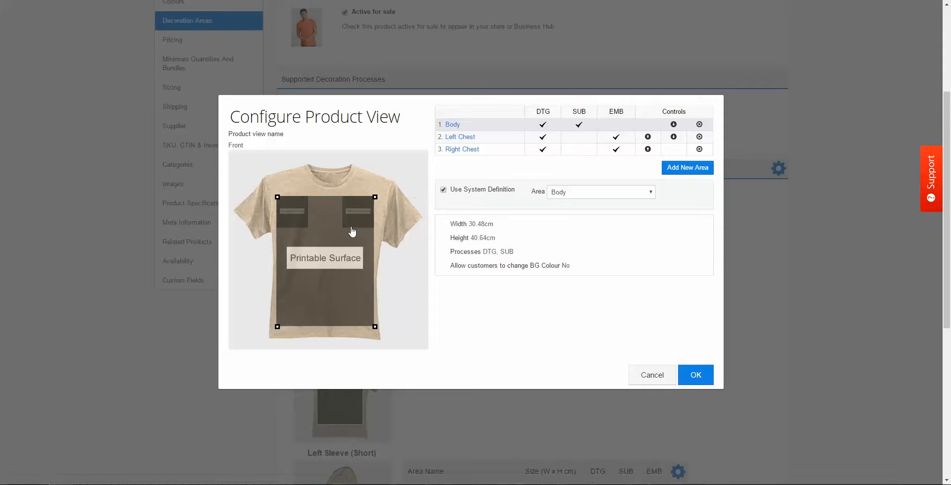
mouse_move(353, 231)
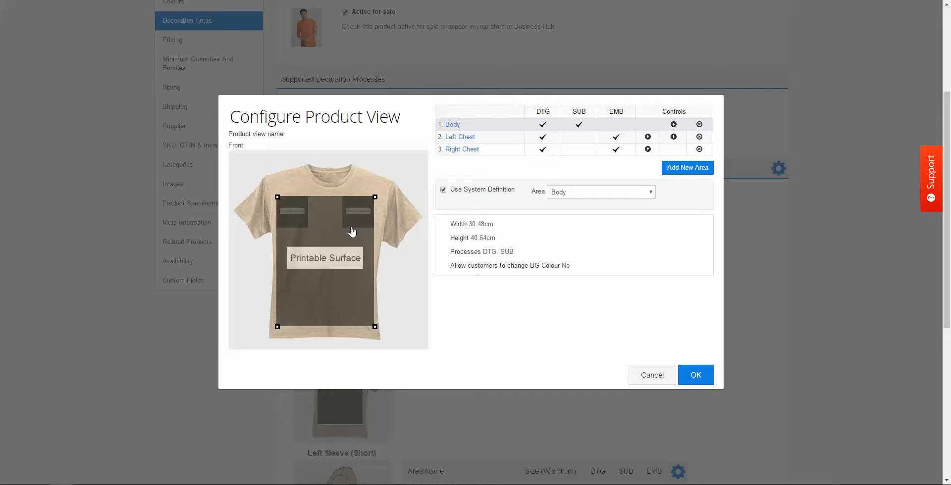
mouse_move(359, 259)
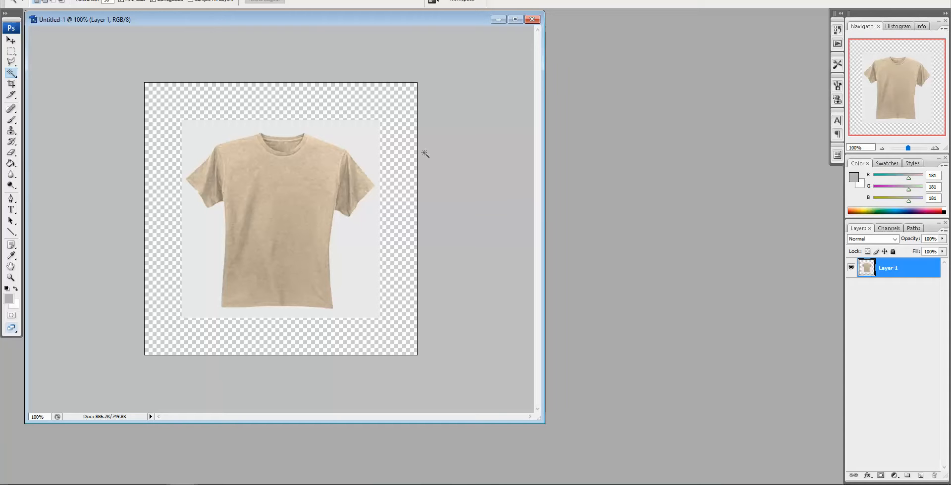
mouse_move(366, 146)
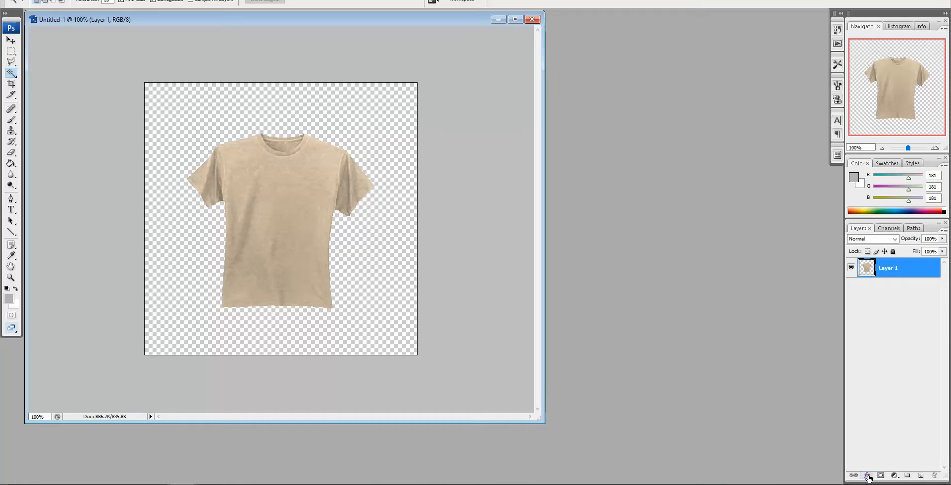
Step: Add a black (0,0,0) Color Overlay layer style to the T-shirt layer
left_click(868, 476)
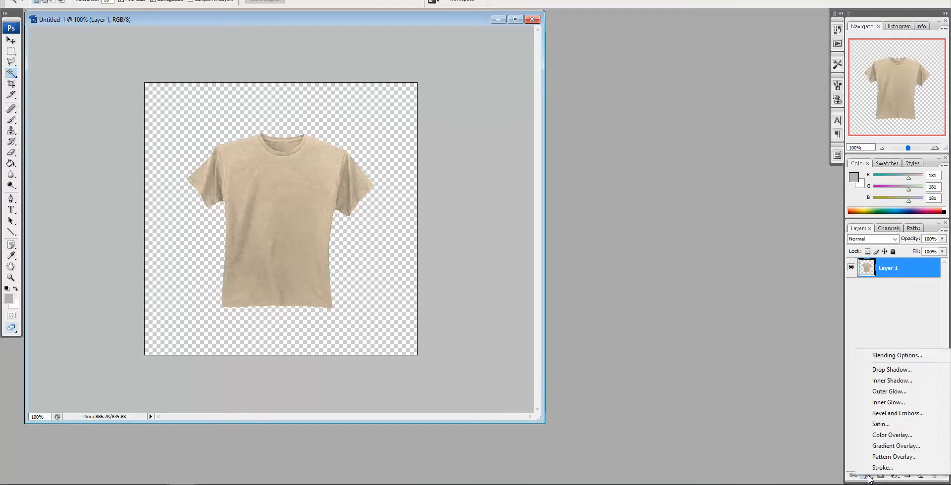
mouse_move(892, 435)
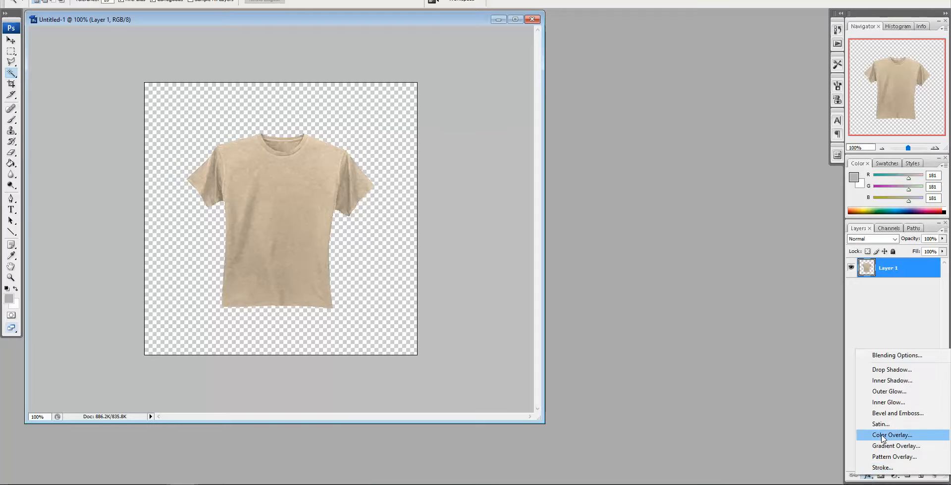
left_click(890, 435)
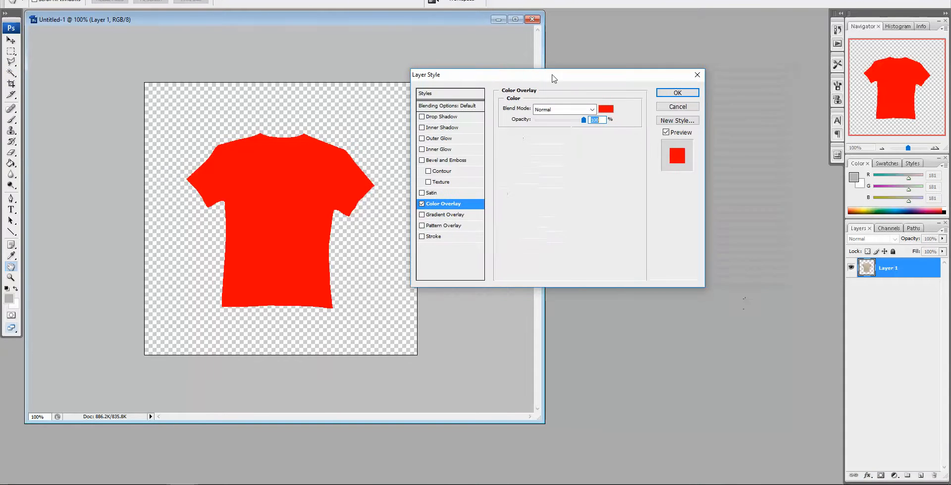
left_click(604, 109)
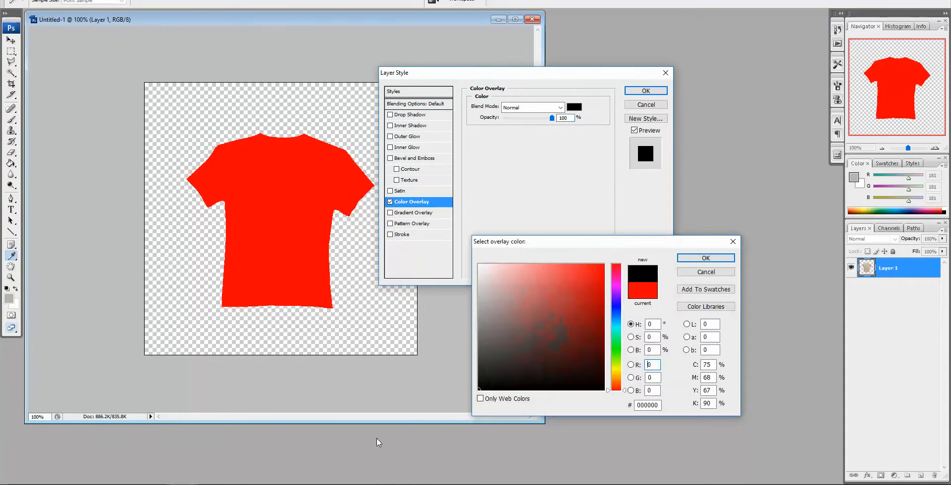
left_click(705, 258)
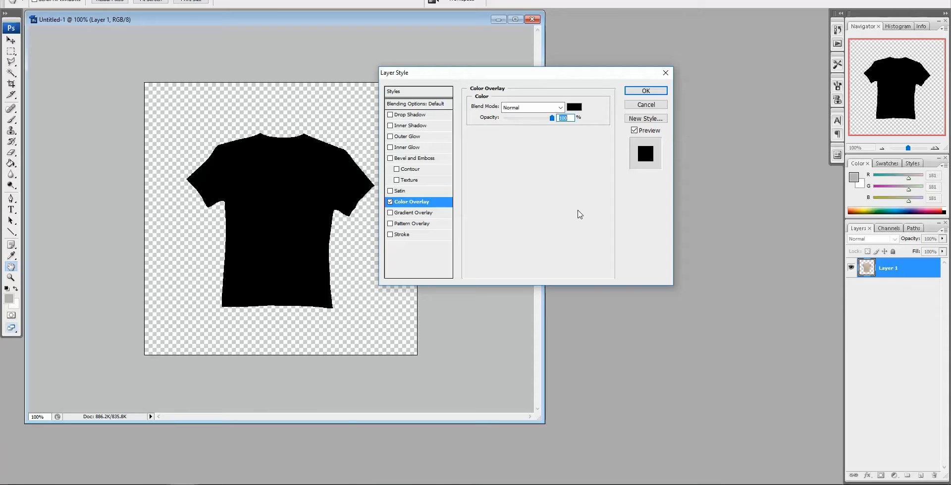
mouse_move(558, 237)
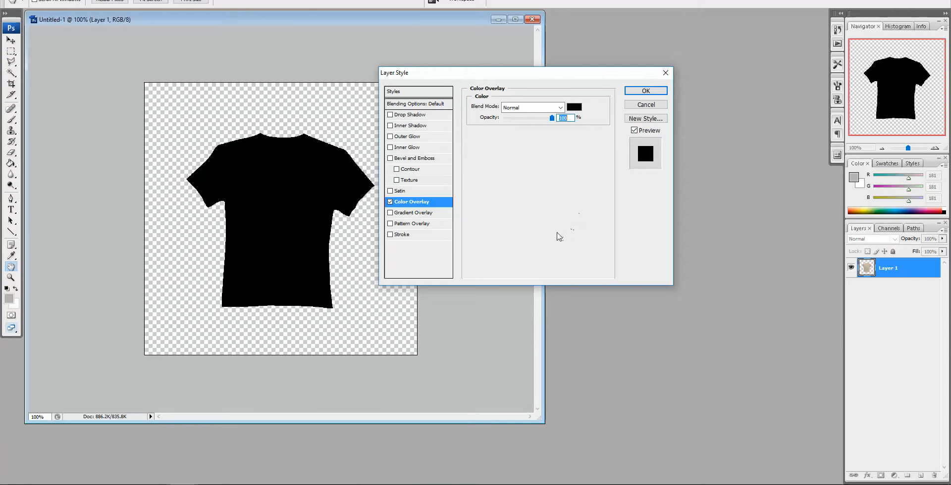
Step: Add a 10 px black Stroke at 50% opacity and apply the layer styles
left_click(402, 234)
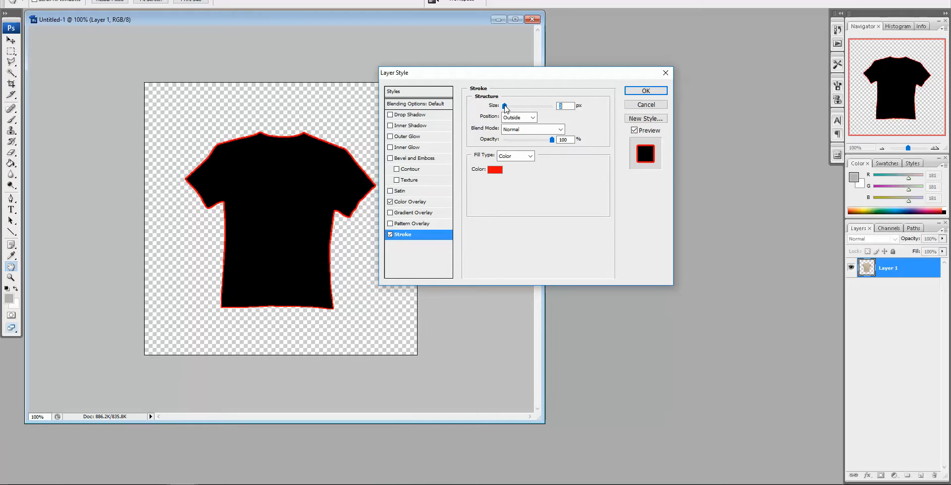
left_click(507, 107)
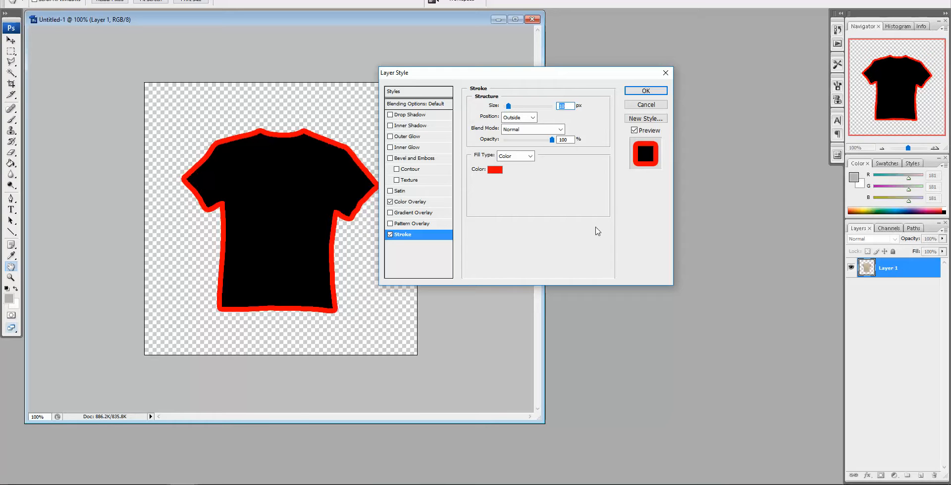
mouse_move(521, 193)
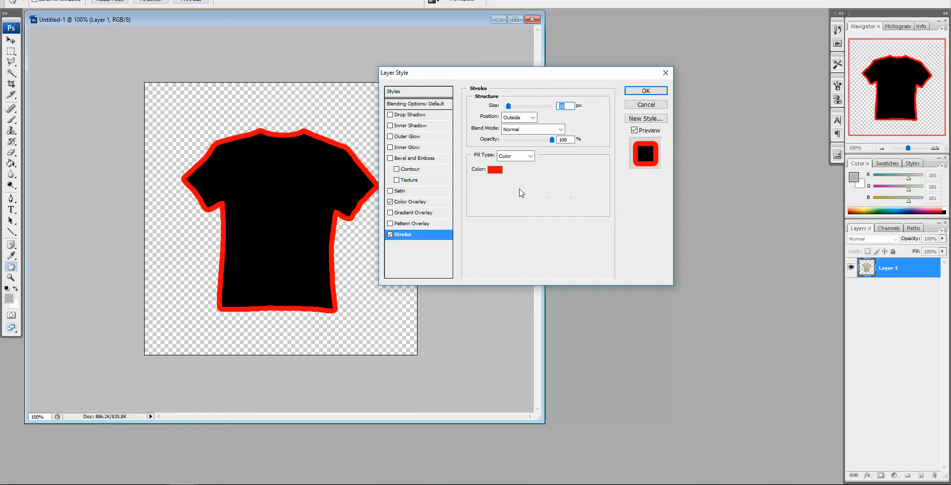
left_click(494, 170)
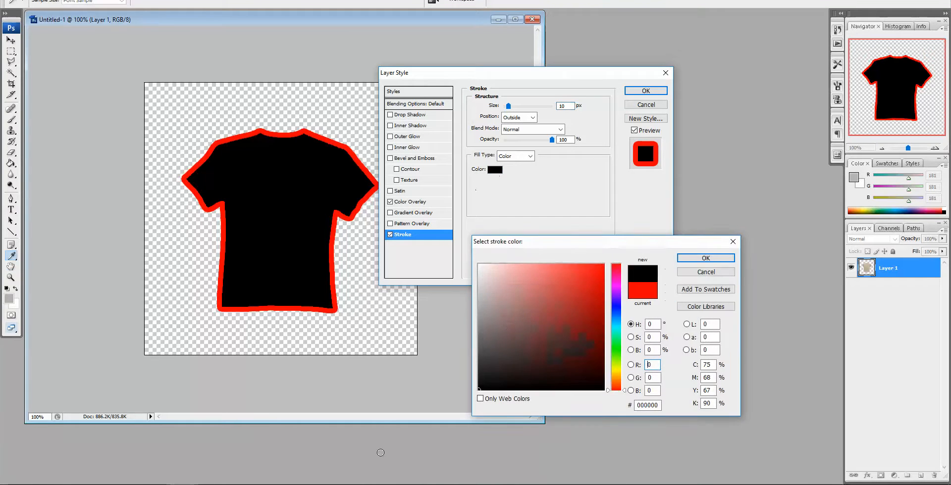
left_click(706, 257)
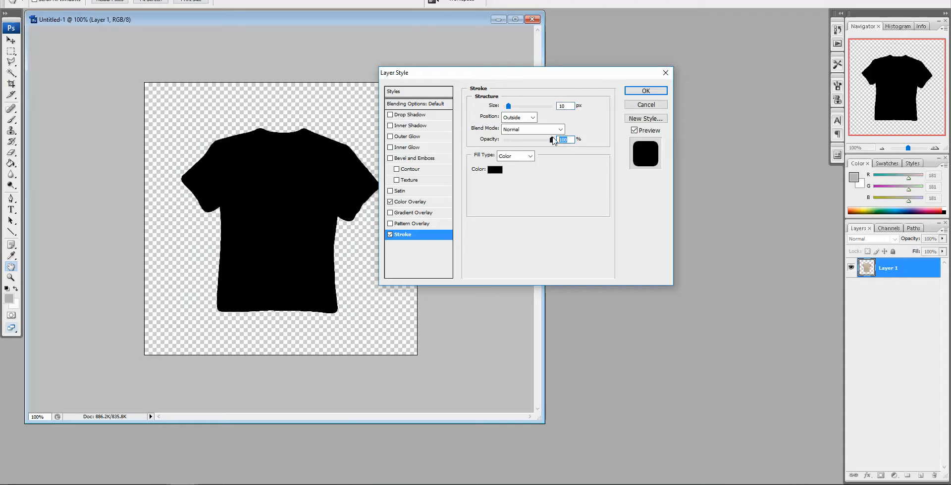
left_click_drag(551, 139, 526, 140)
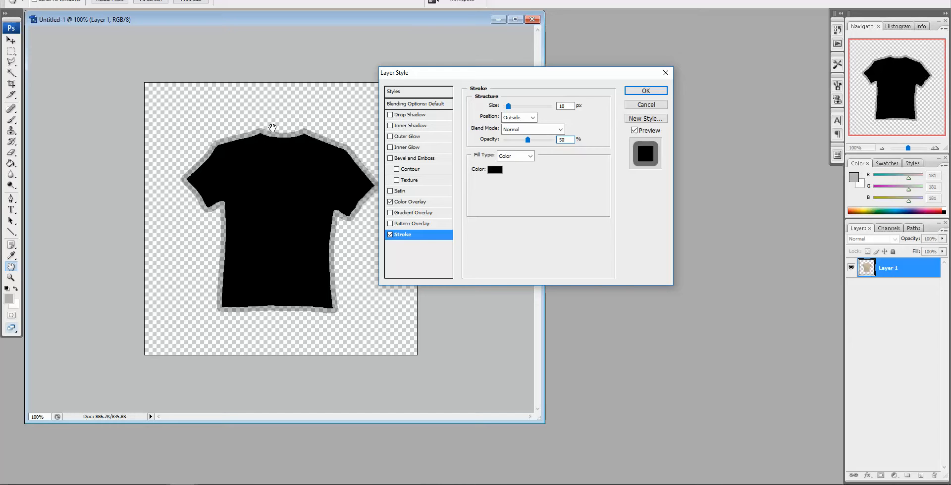
mouse_move(711, 201)
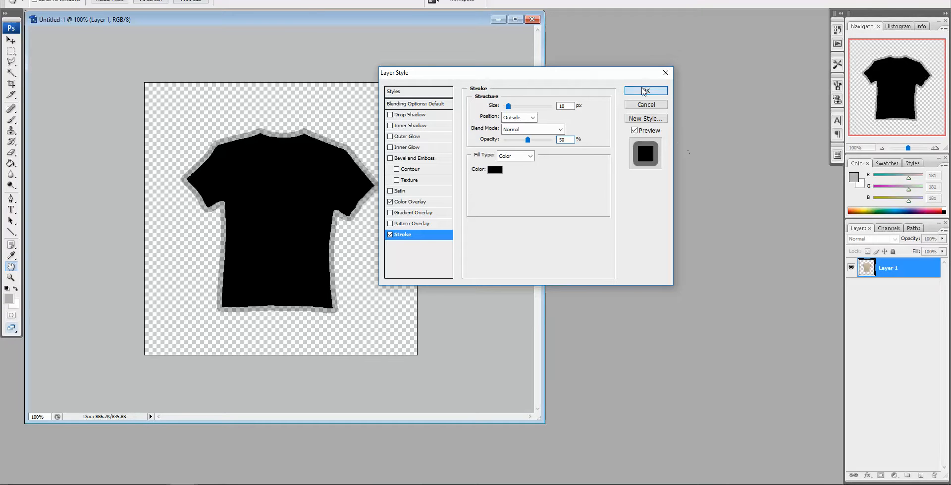
left_click(645, 92)
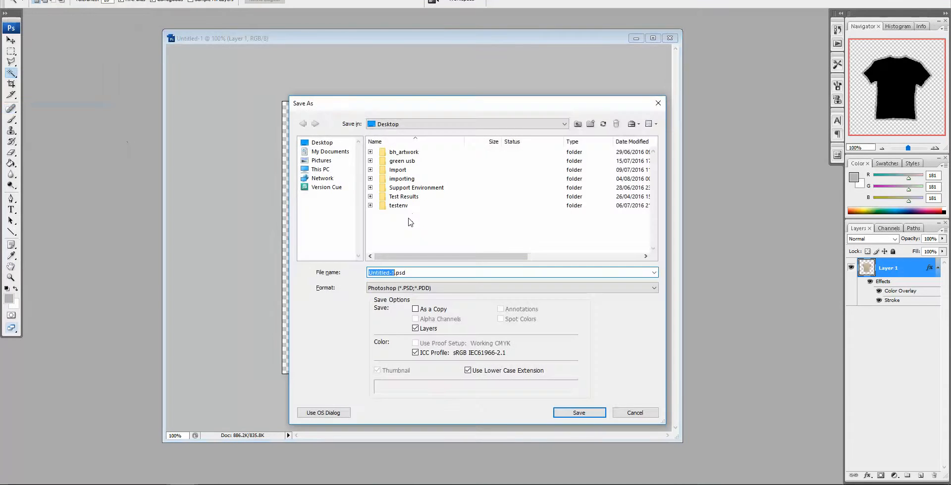
Step: Save the silhouette in PNG format under the name 'mask'
left_click(654, 287)
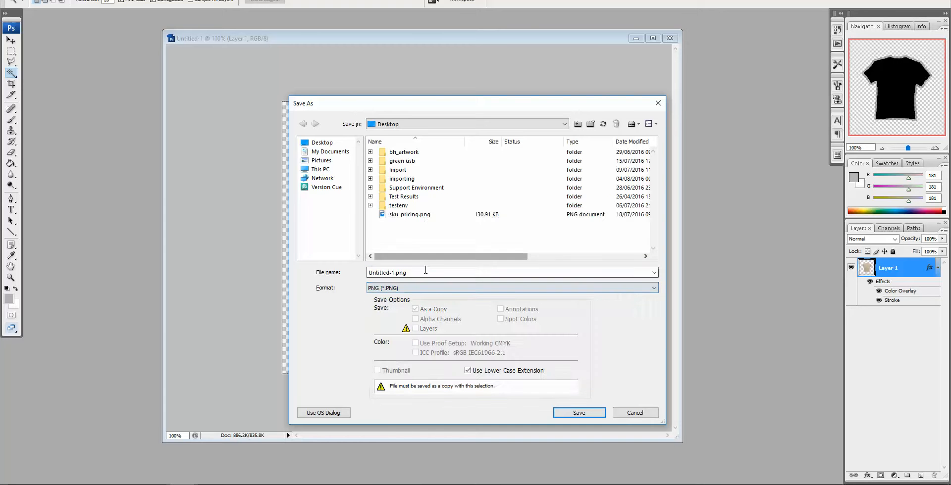
type("mas")
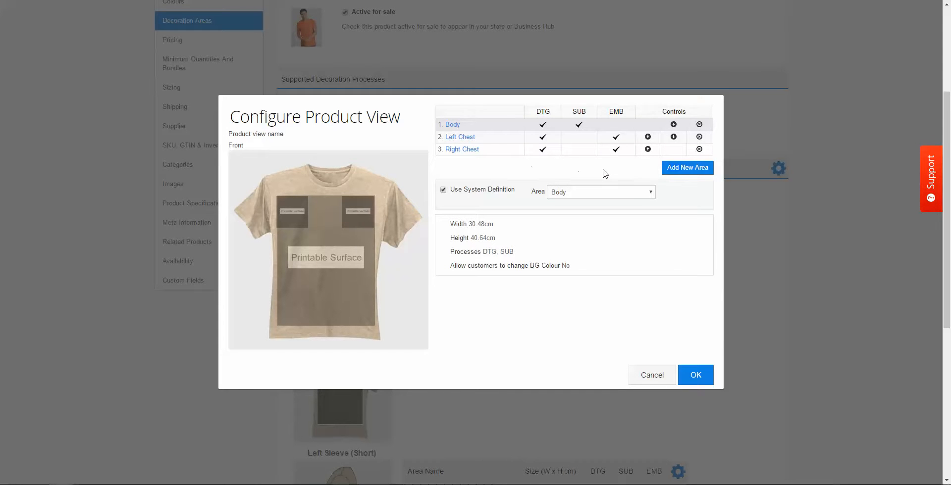
Step: Define a brand-new custom area named 'All Over Print' on the Front view
left_click(687, 168)
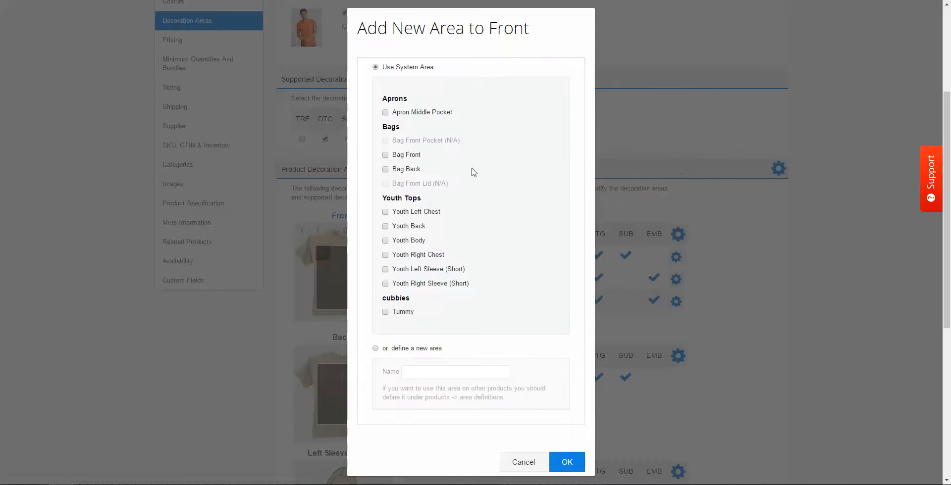
scroll("down", 3)
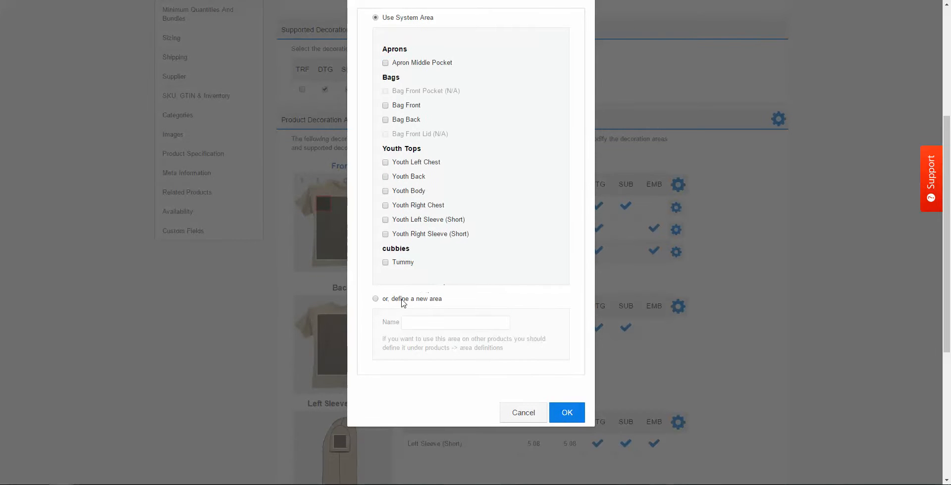
left_click(376, 298)
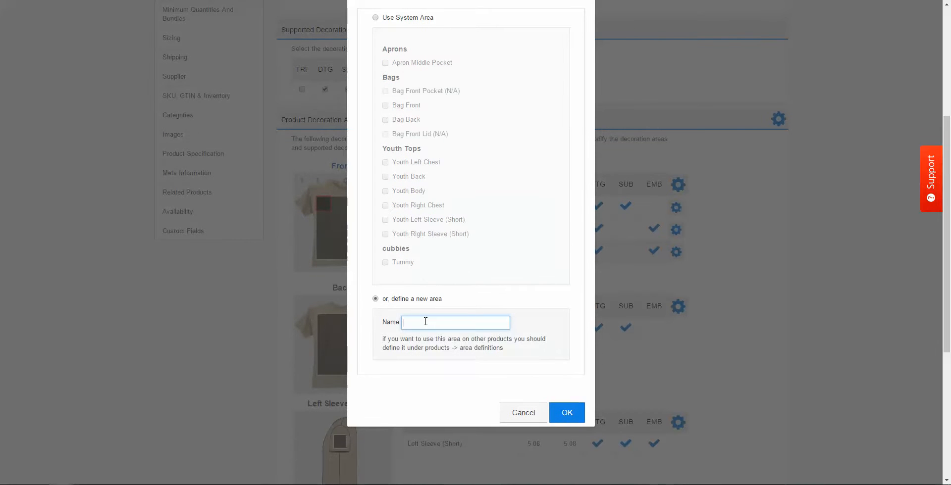
type("All Over Print")
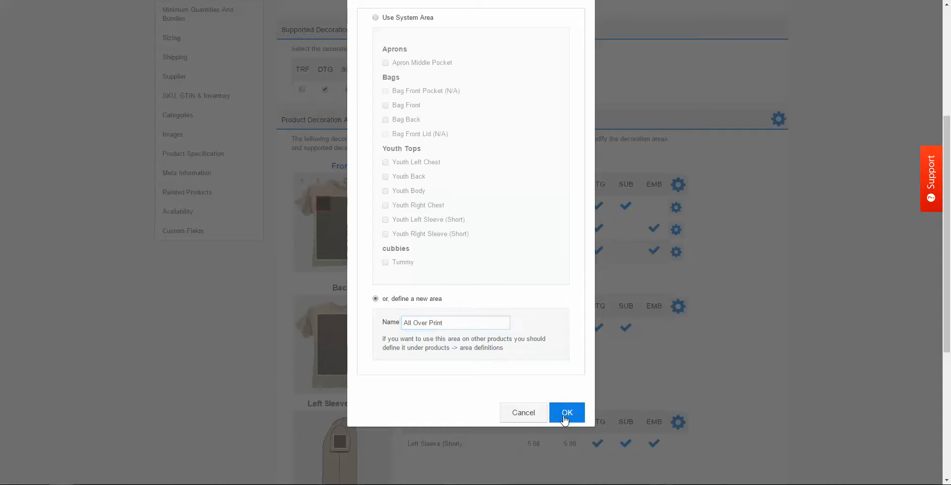
left_click(565, 412)
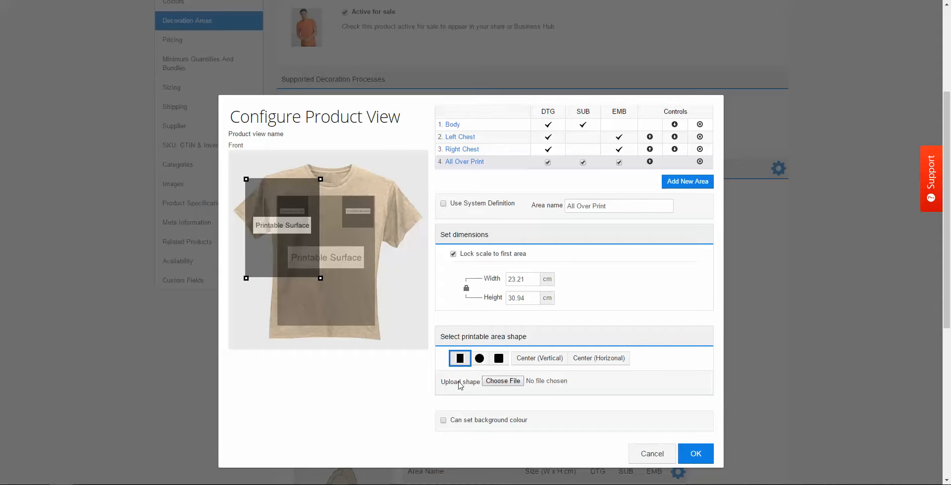
Step: Upload mask.png as the custom shape of the All Over Print area
left_click(503, 382)
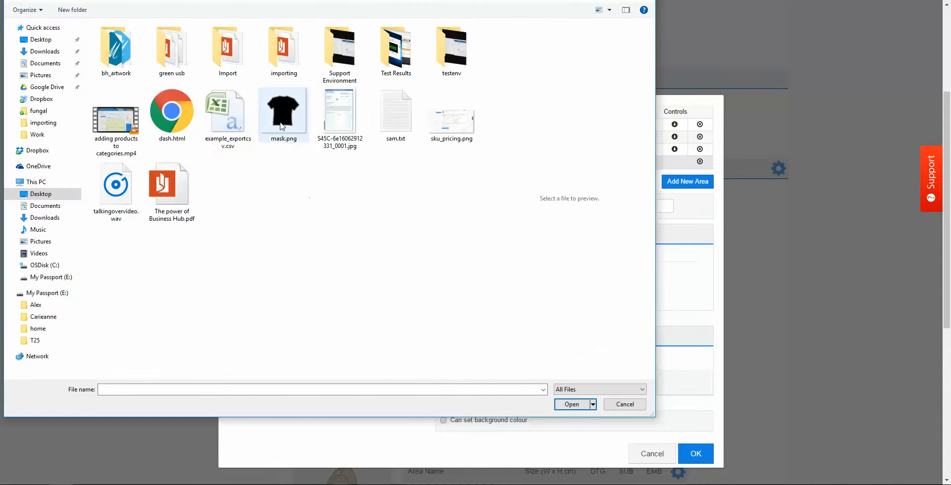
left_click(571, 404)
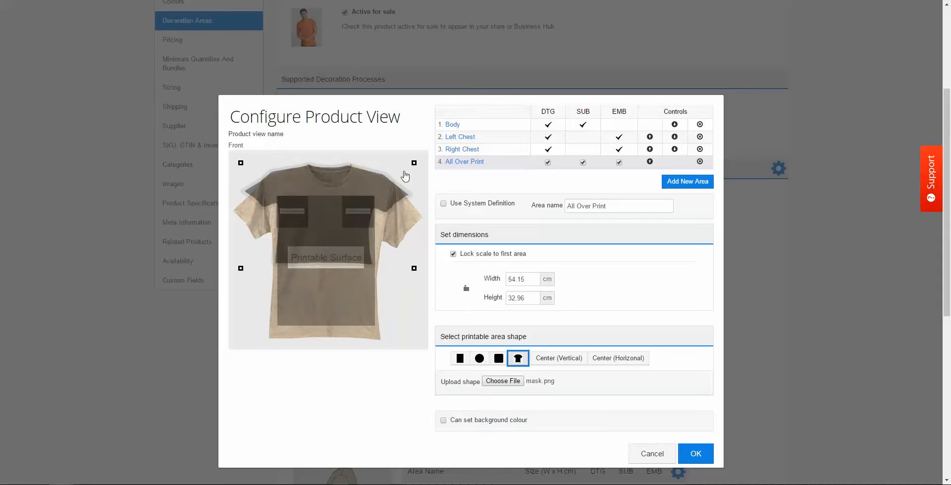
Step: Stretch the shirt-shaped area to about 62.66 × 58.17 cm, covering the whole shirt
left_click_drag(414, 162, 421, 162)
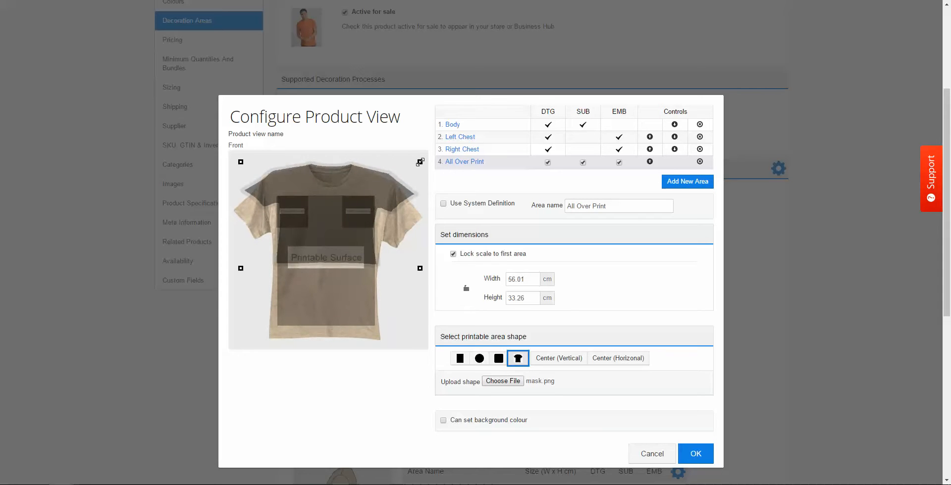
left_click_drag(419, 269, 418, 335)
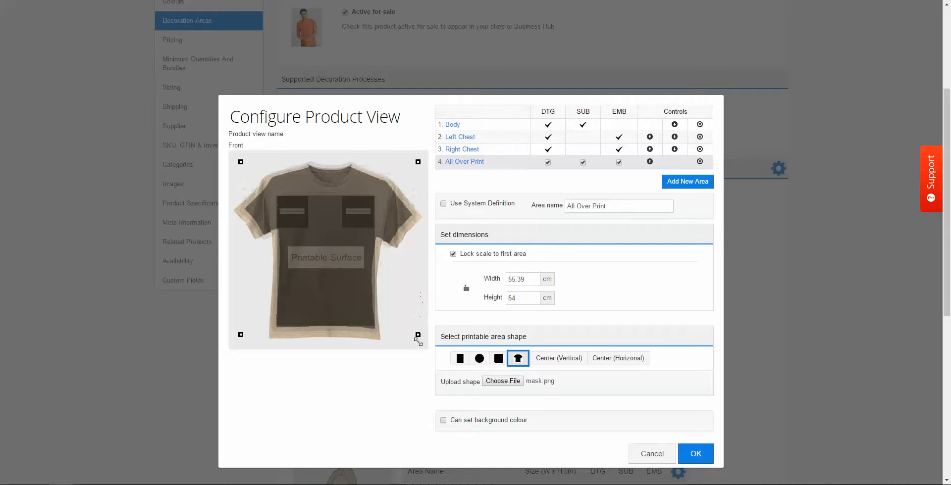
left_click_drag(417, 335, 429, 344)
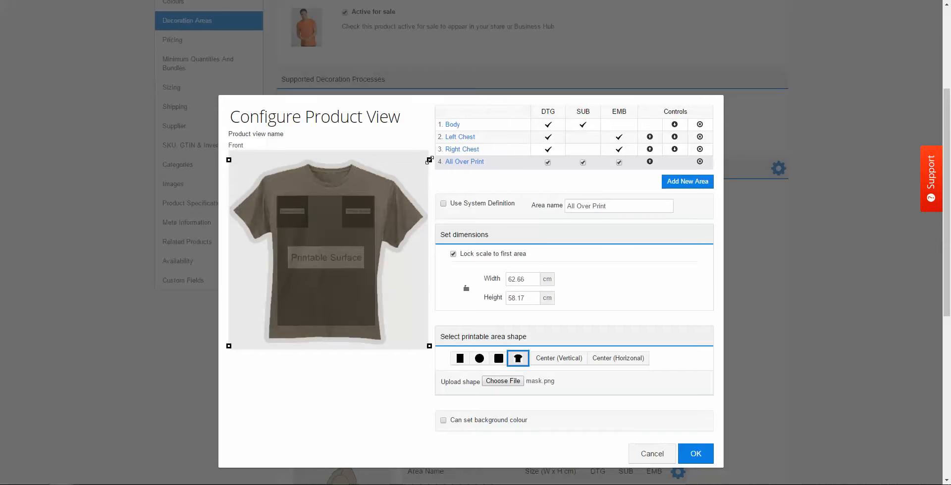
mouse_move(647, 353)
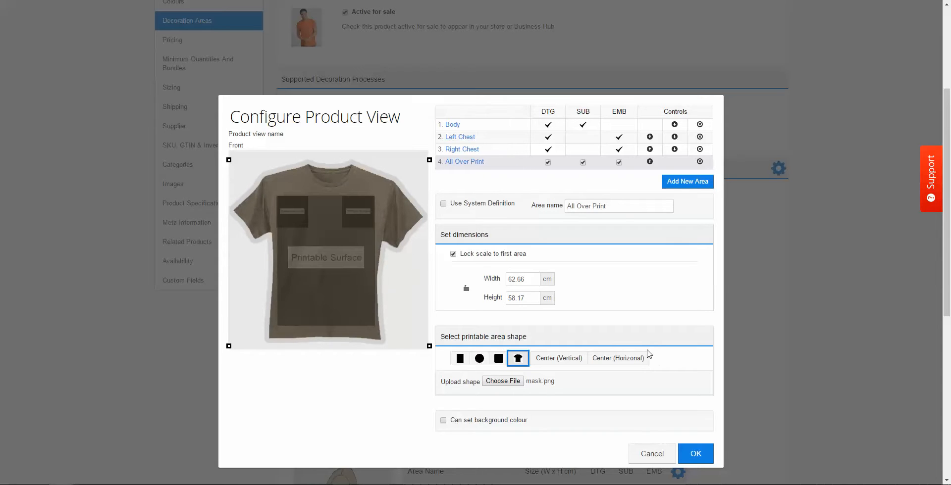
mouse_move(458, 282)
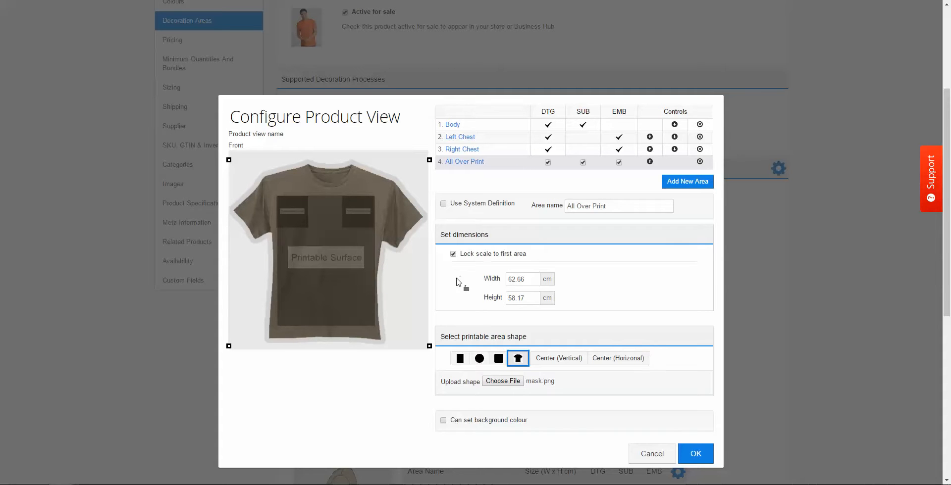
mouse_move(463, 286)
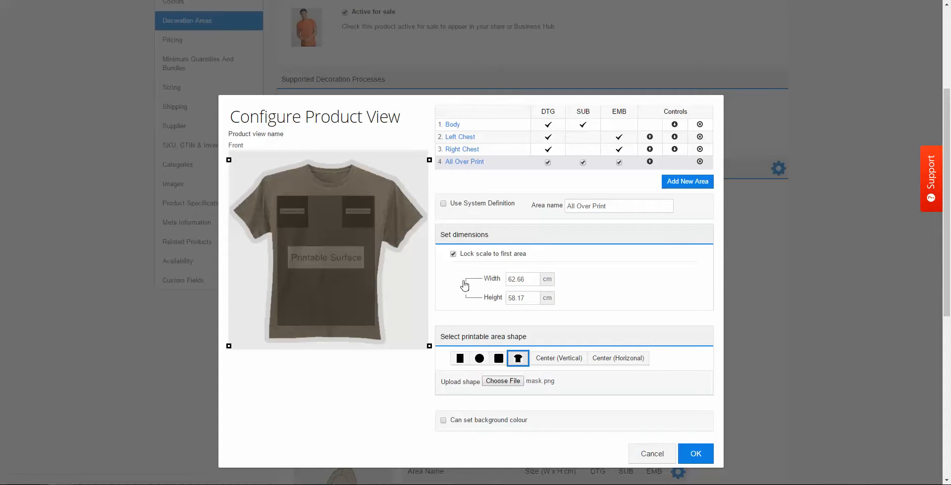
mouse_move(695, 421)
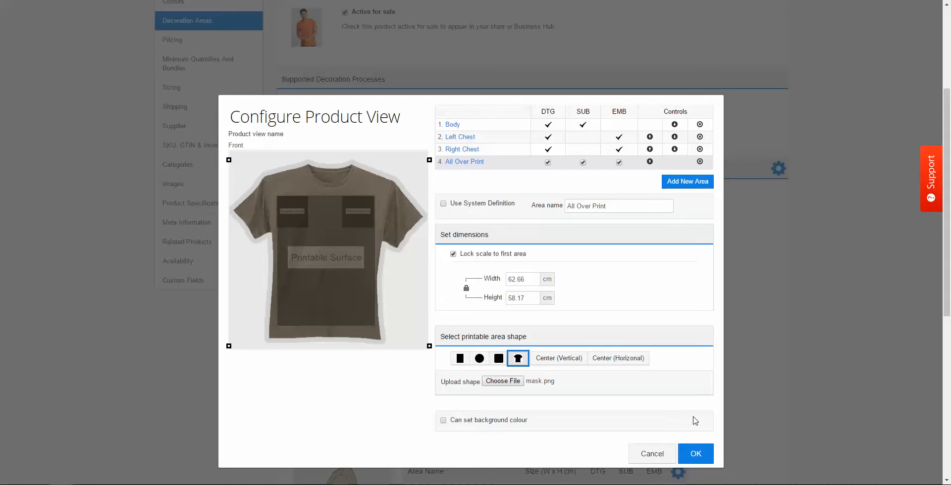
mouse_move(564, 163)
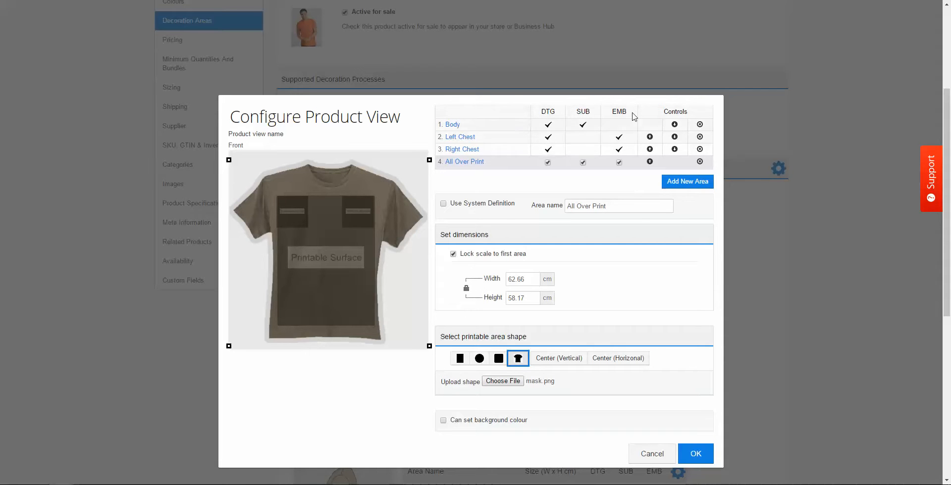
Step: Untick EMB and DTG so All Over Print supports SUB only, and apply
left_click(618, 162)
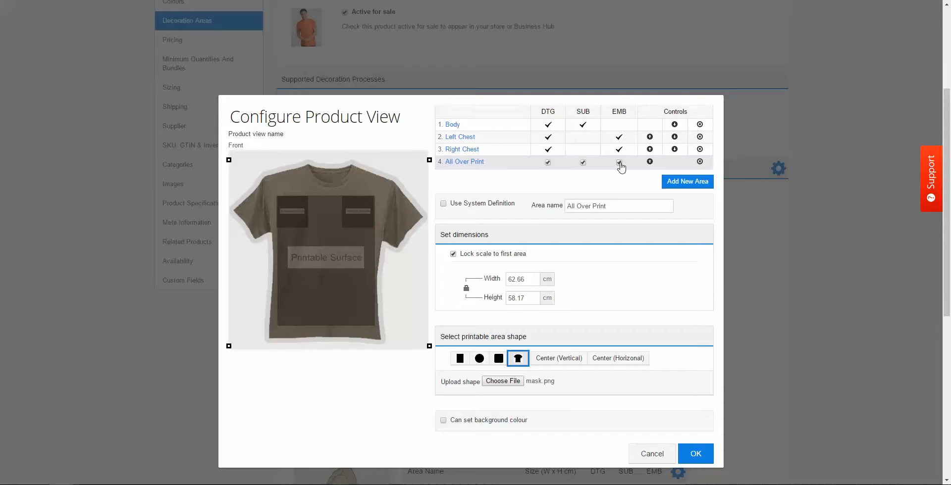
left_click(618, 162)
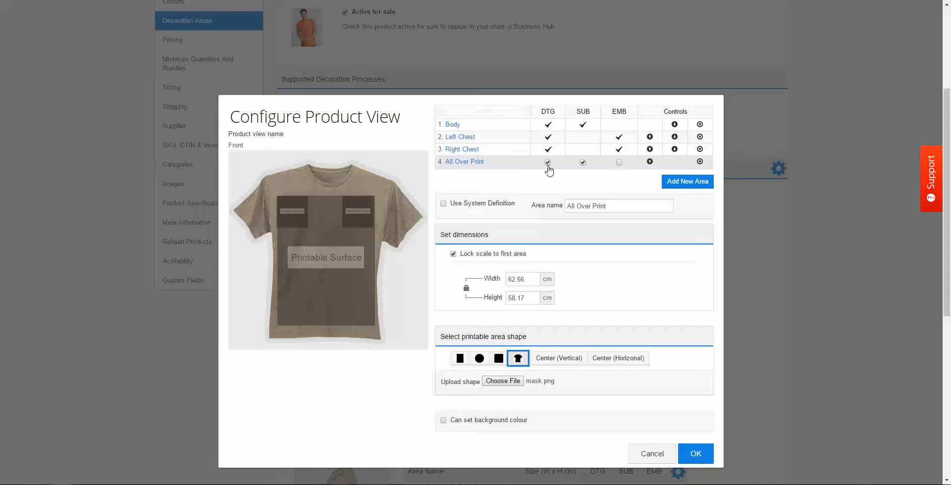
left_click(547, 162)
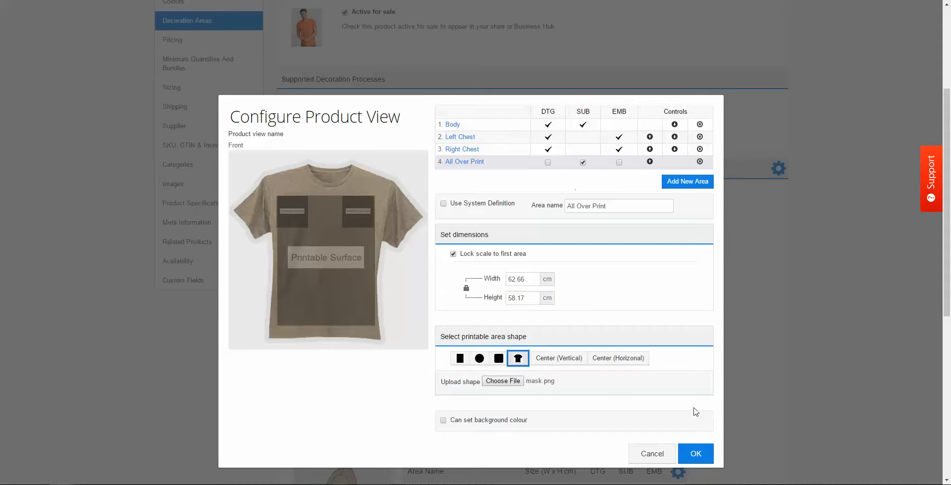
left_click(695, 453)
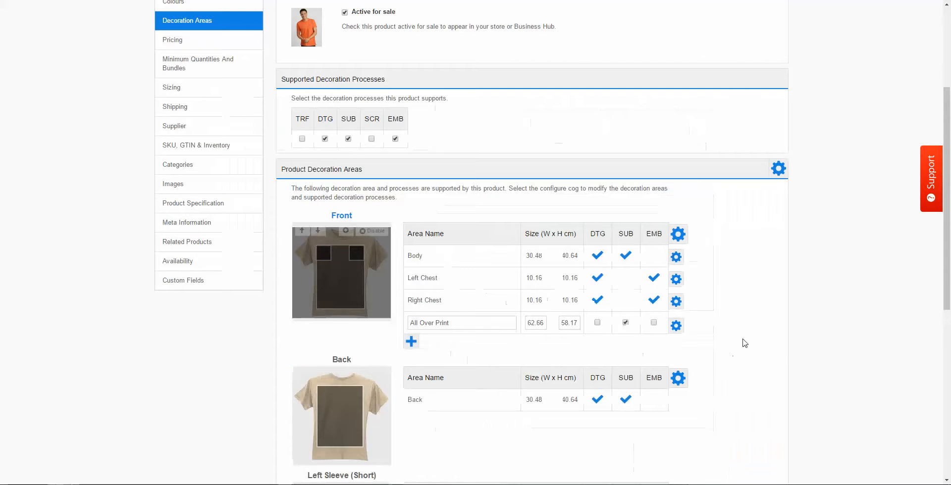
Step: Save & Continue Editing to keep the new decoration area
scroll("down", 3)
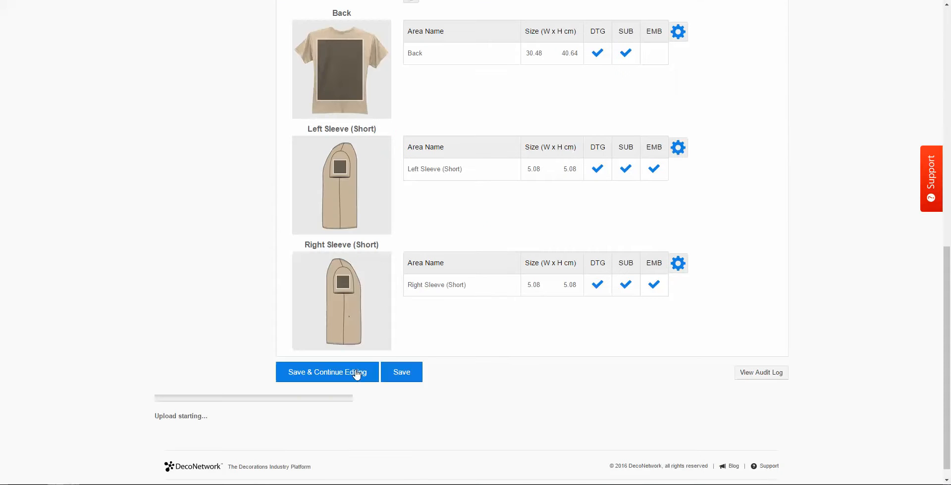
left_click(326, 371)
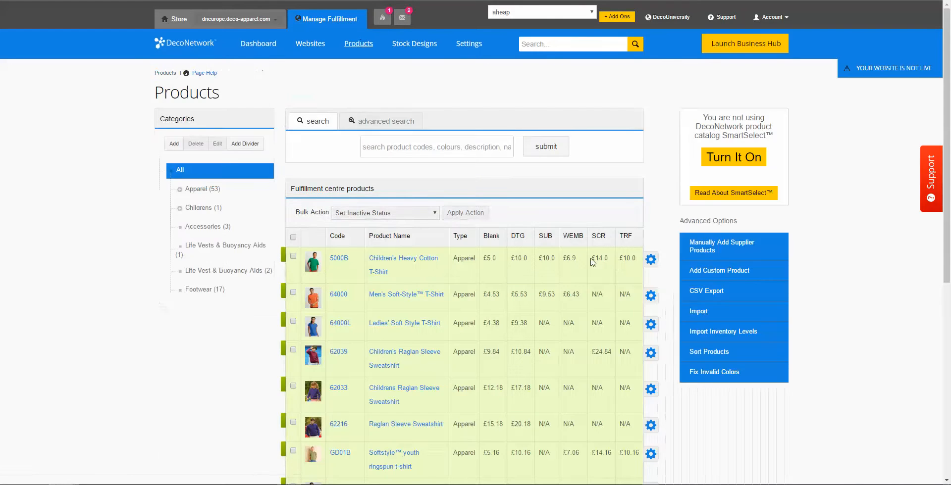
Step: View the Men's Soft-Style T-Shirt on the storefront via its row actions
left_click(650, 295)
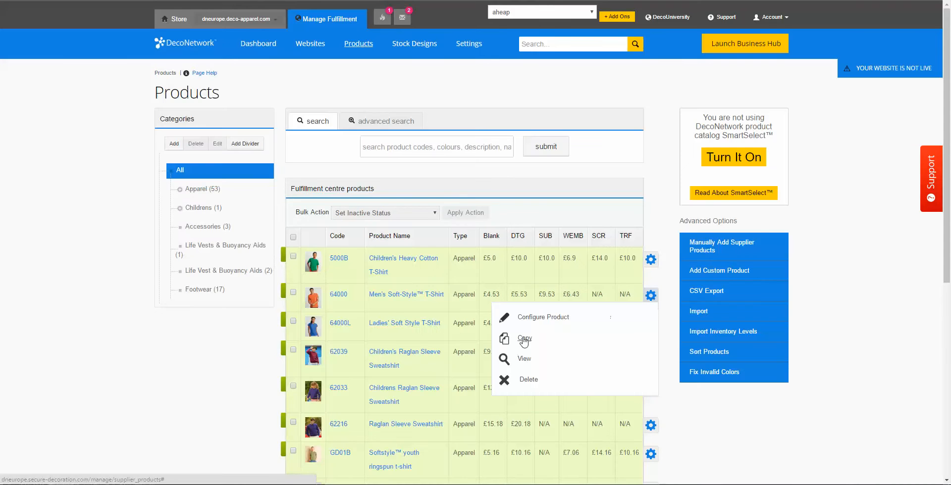
left_click(523, 358)
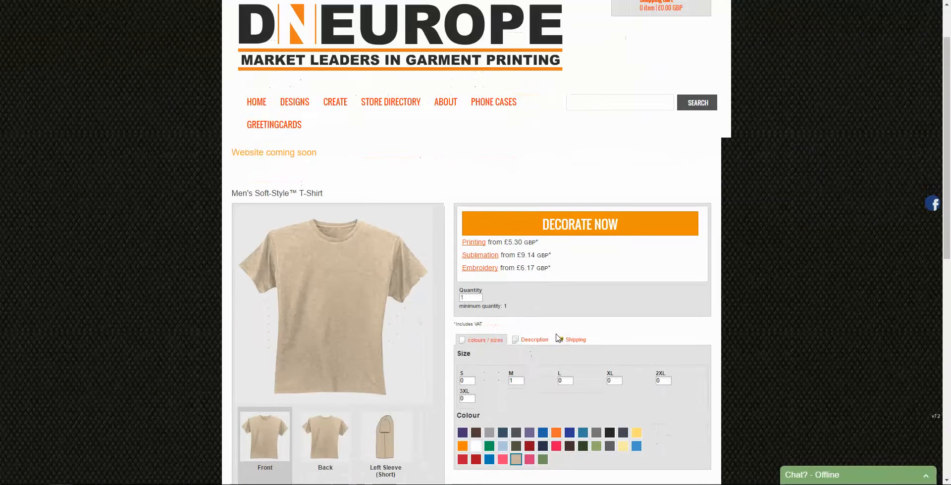
Step: Begin a Sublimation design on the shirt and dismiss the Get Started prompt
scroll("down", 3)
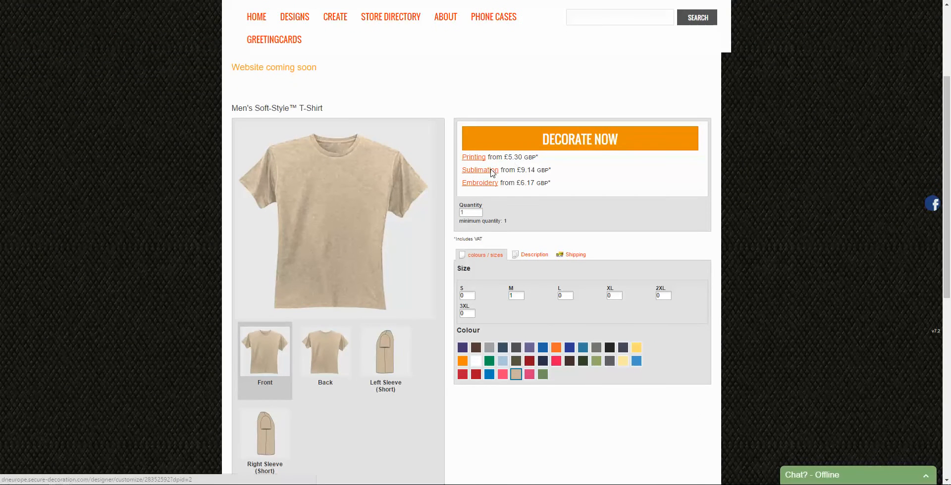
left_click(479, 171)
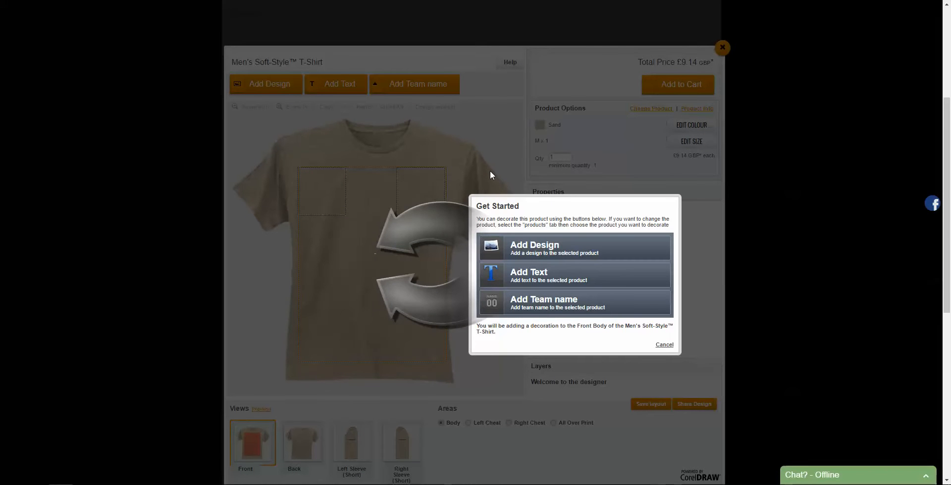
left_click(664, 345)
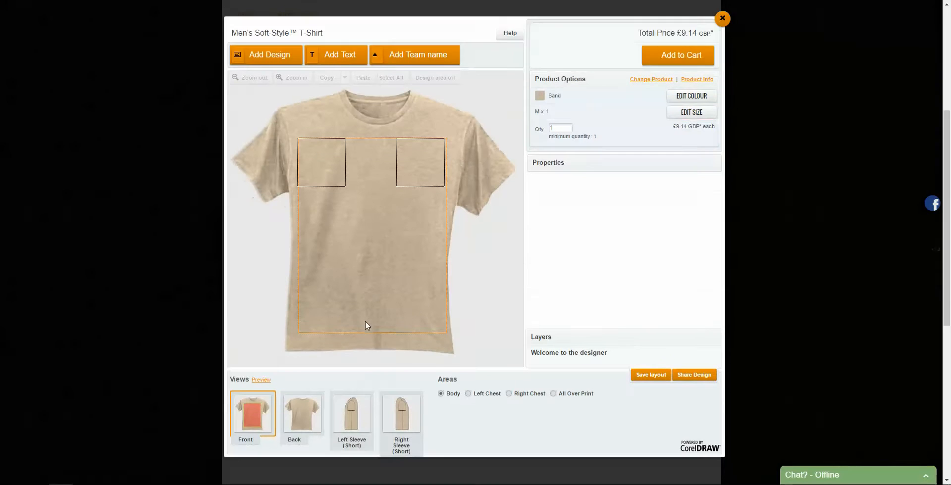
Step: With the All Over Print area selected, start adding a design to reach the artwork library
scroll("down", 3)
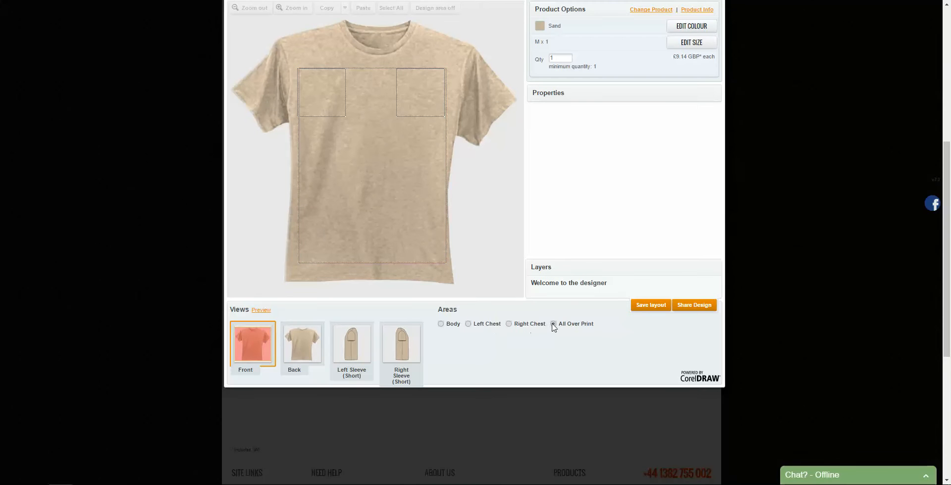
scroll("up", 3)
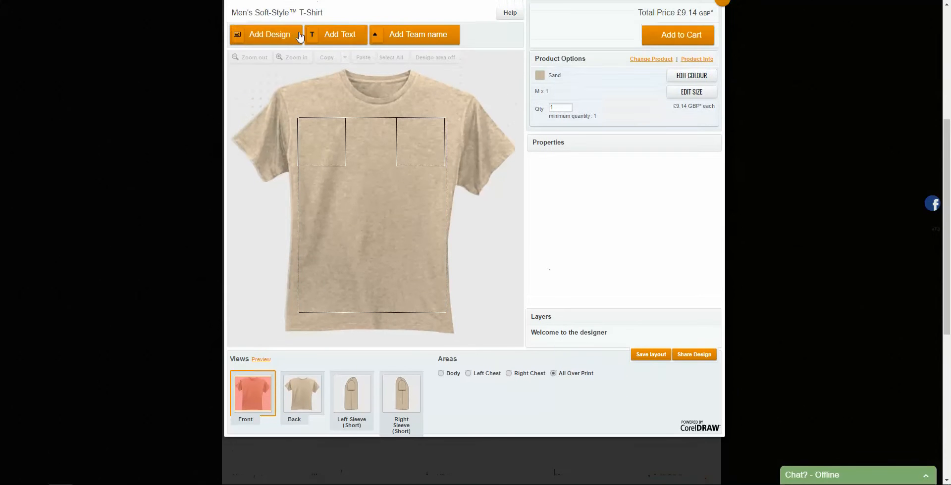
left_click(270, 33)
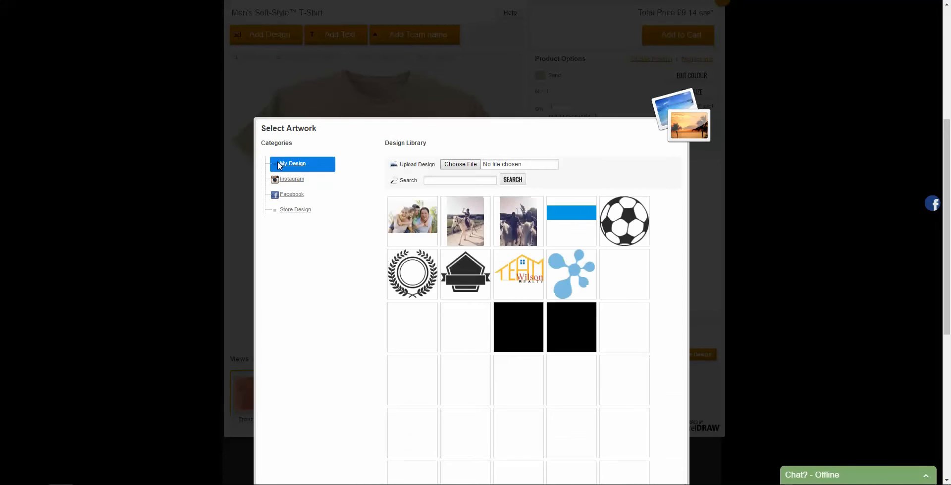
Step: Place the skateboarder photo from My Design and stretch it to cover the shirt body
scroll("down", 3)
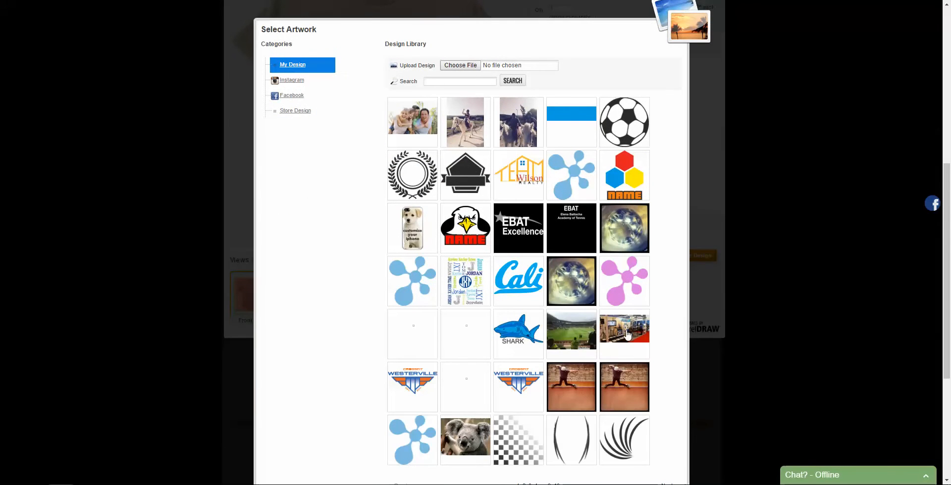
left_click(625, 388)
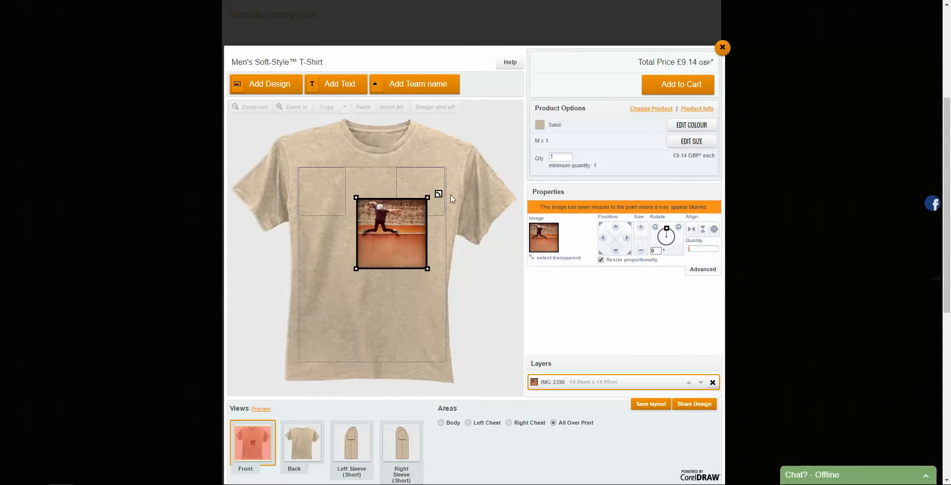
left_click_drag(426, 198, 523, 98)
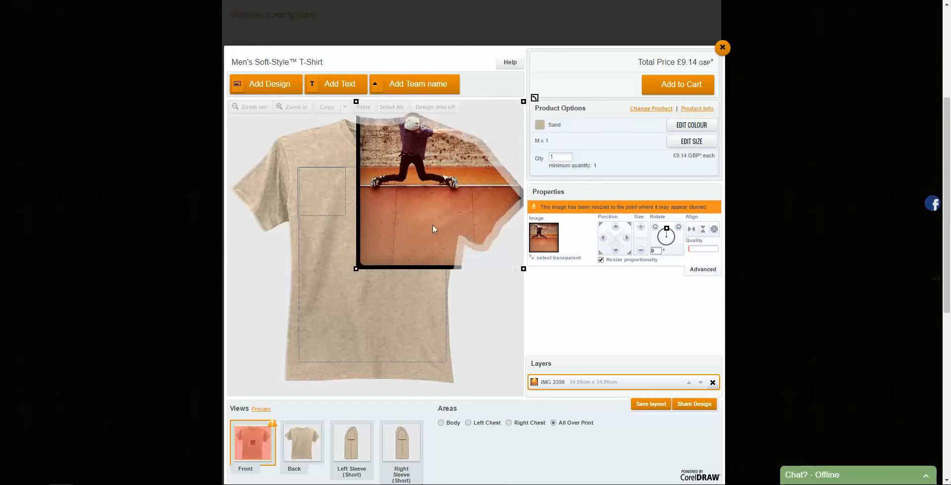
left_click_drag(356, 268, 292, 333)
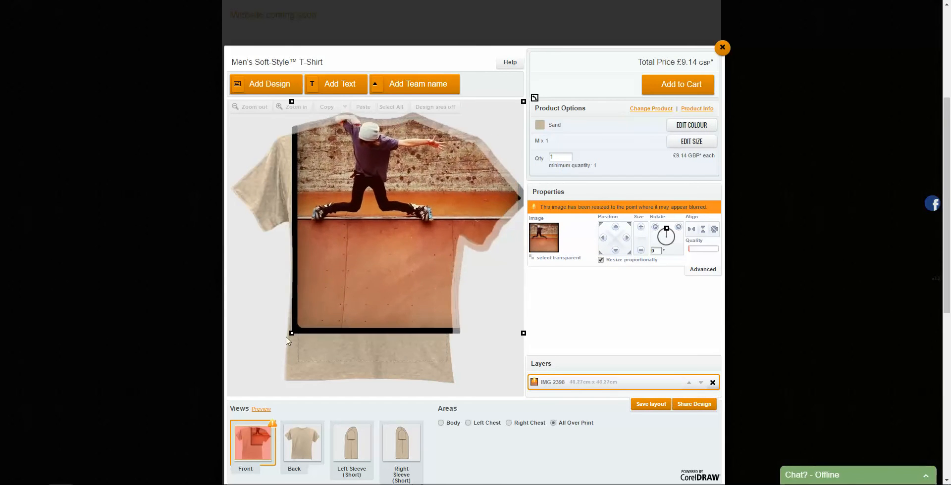